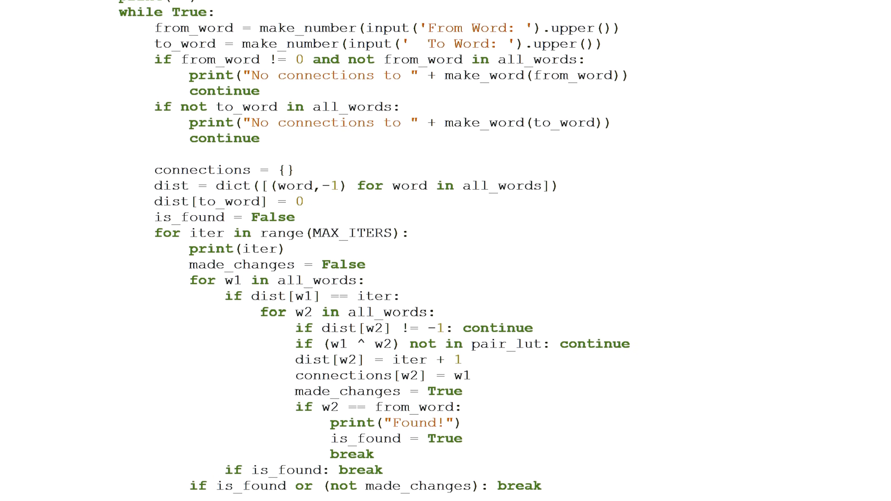
# Scroll down the 12dicts Version 6 page through its table of contents.
pyautogui.scroll(-3)
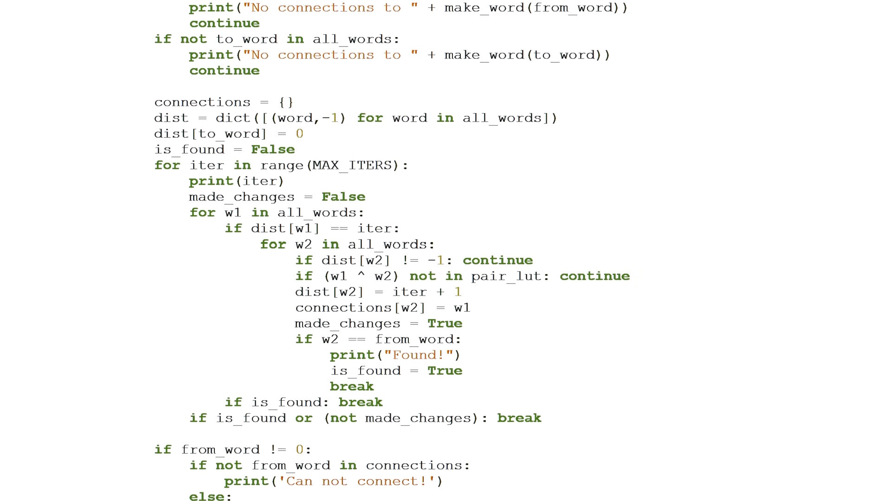
pyautogui.scroll(-3)
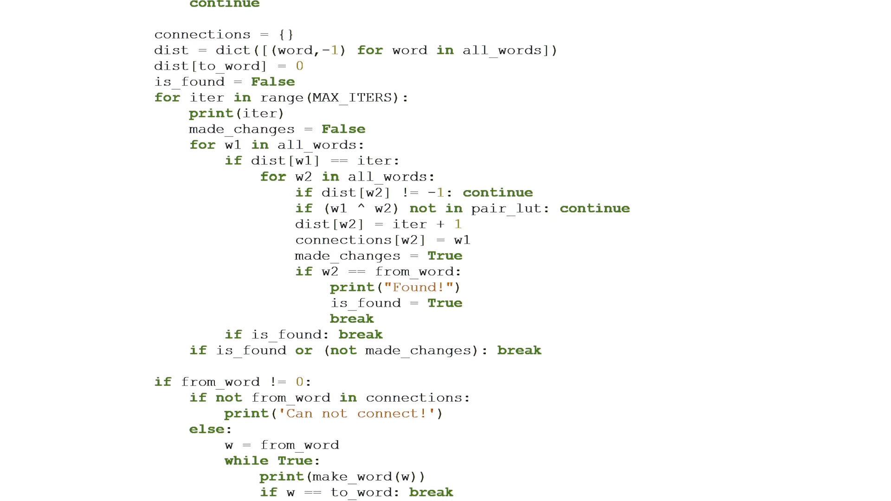
pyautogui.scroll(-3)
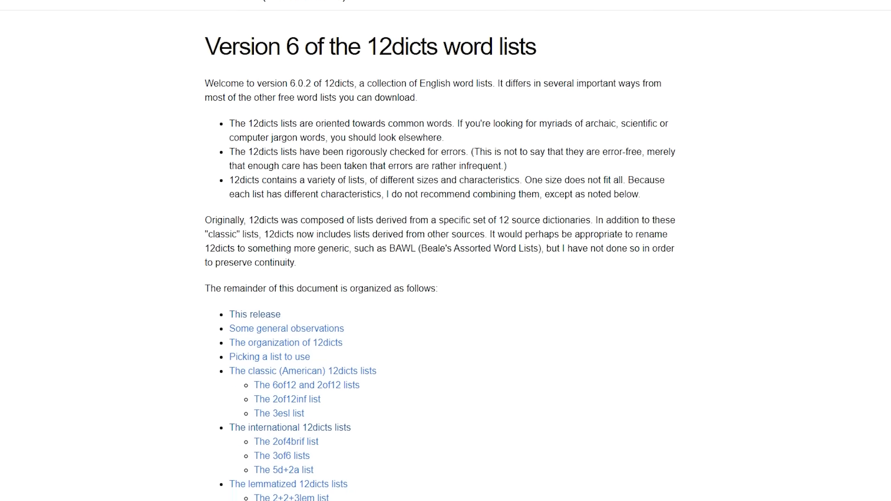
pyautogui.scroll(-3)
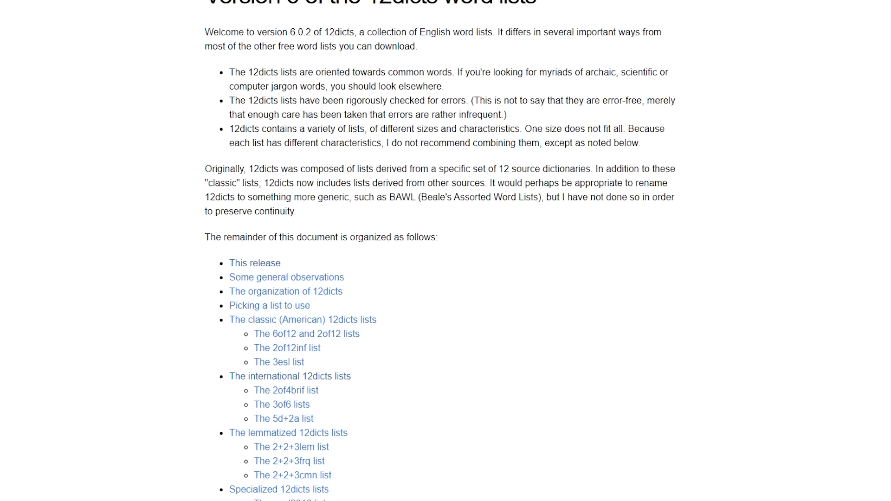
pyautogui.scroll(-3)
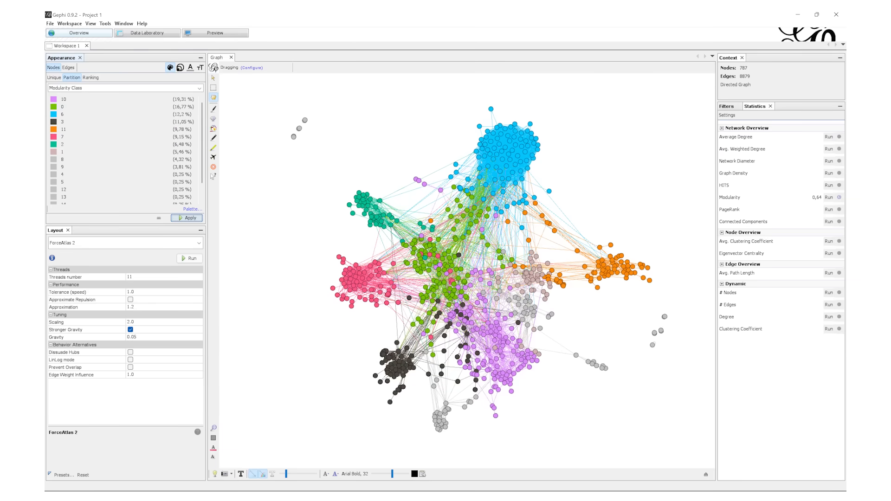
# Show the Overview with the ForceAtlas 2 word graph coloured by Modularity Class.
pyautogui.click(215, 32)
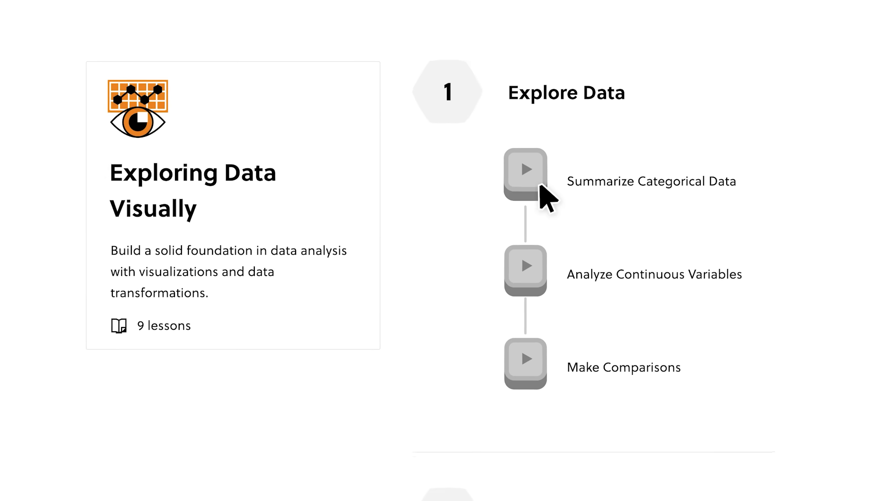
# Raise the Minimum Income slider, use / for Revenue per Offer, and move Correlation toward -0.7.
pyautogui.click(525, 169)
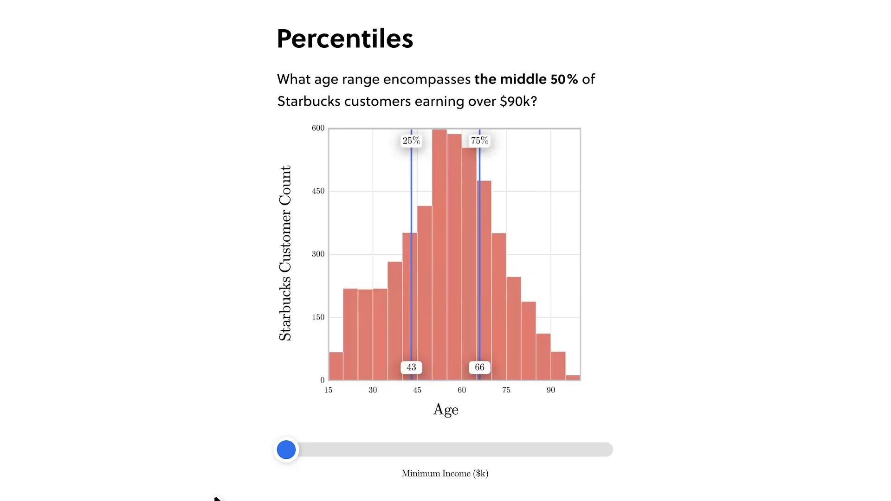
pyautogui.moveTo(285, 450); pyautogui.dragTo(409, 450)
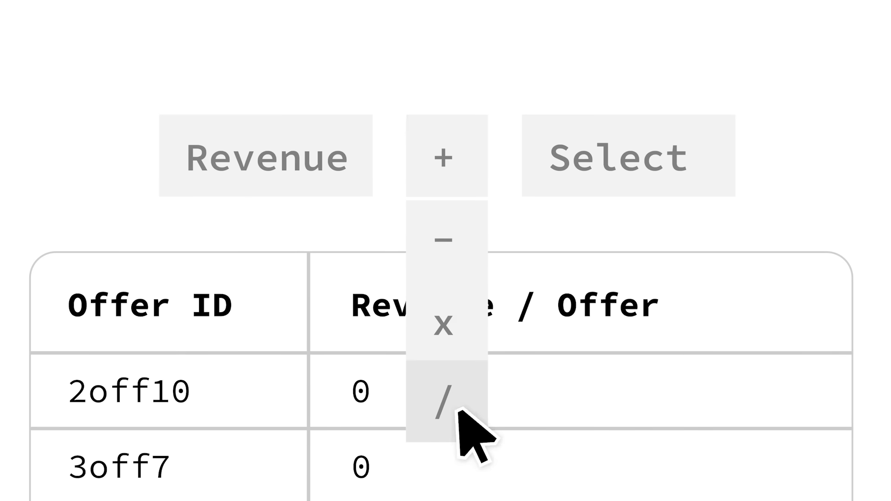
pyautogui.click(446, 395)
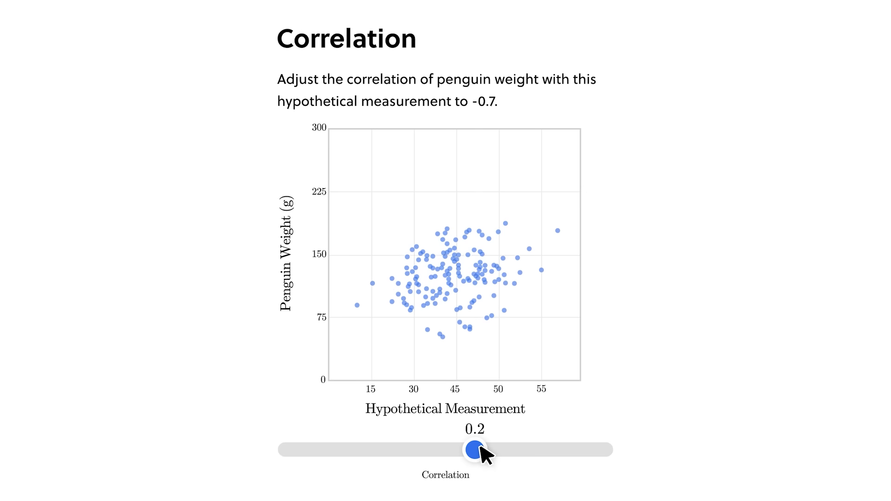
pyautogui.moveTo(473, 449); pyautogui.dragTo(432, 450)
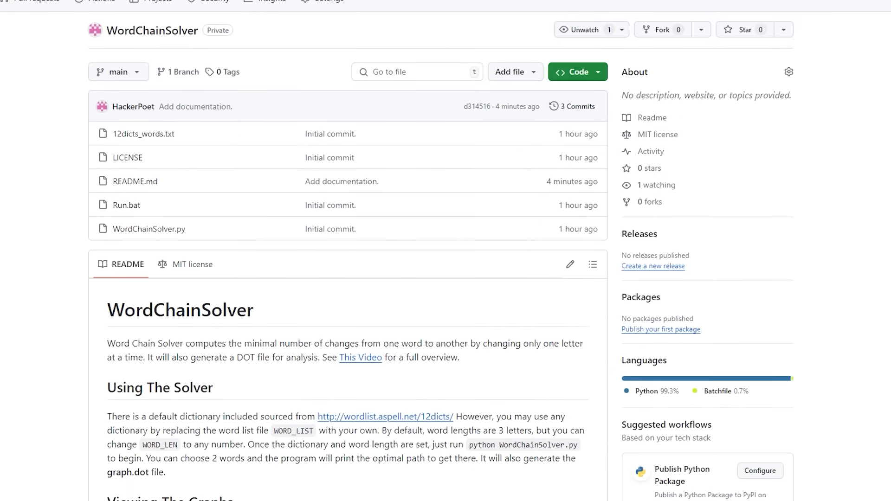
# Scroll down through the WordChainSolver README on GitHub.
pyautogui.scroll(-3)
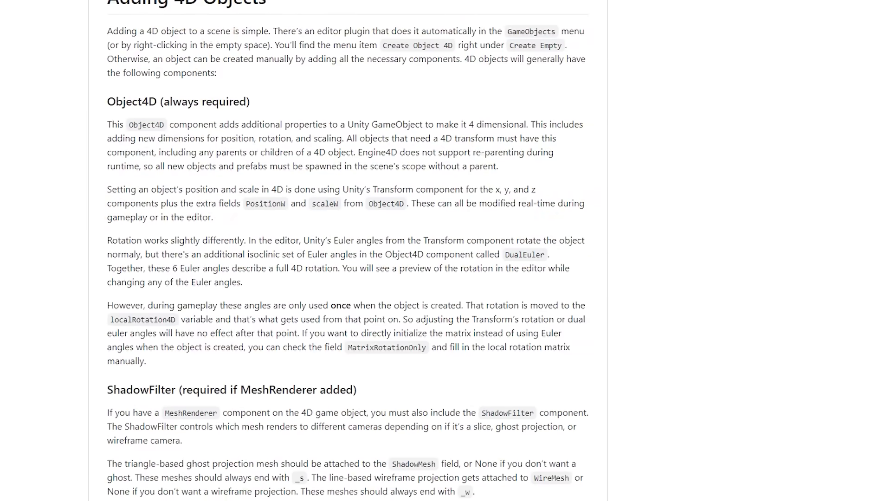
# Scroll the Engine4D README down to its Physics and Modeling in 4D sections.
pyautogui.scroll(-3)
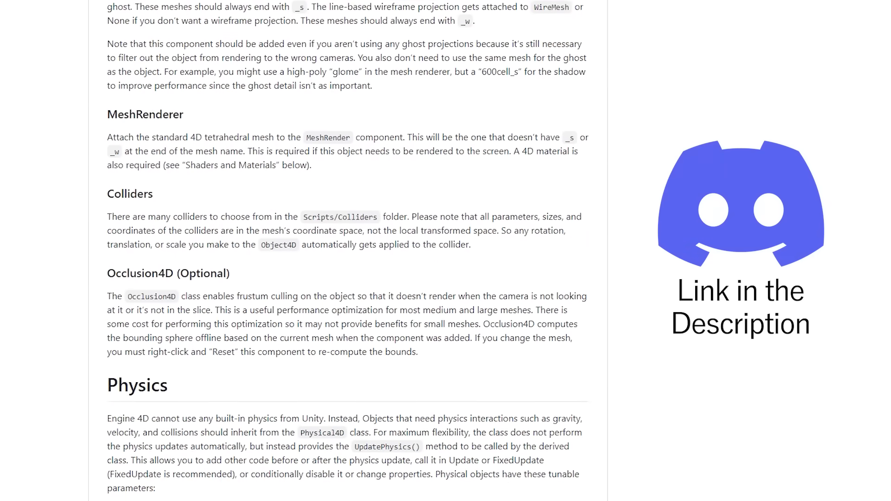
pyautogui.scroll(-3)
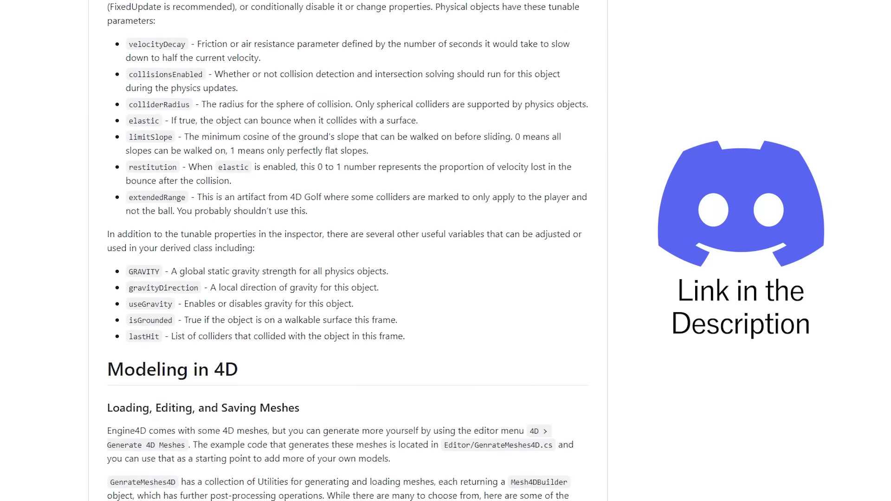